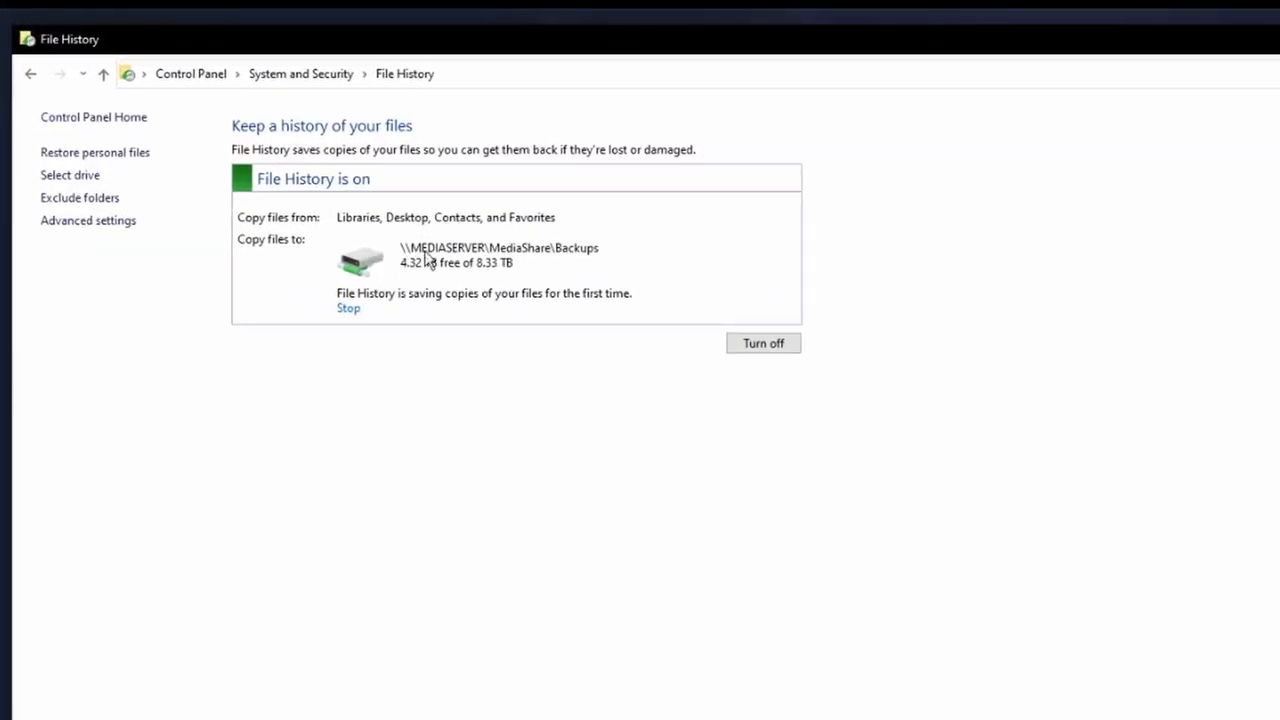
mouse_move(500, 260)
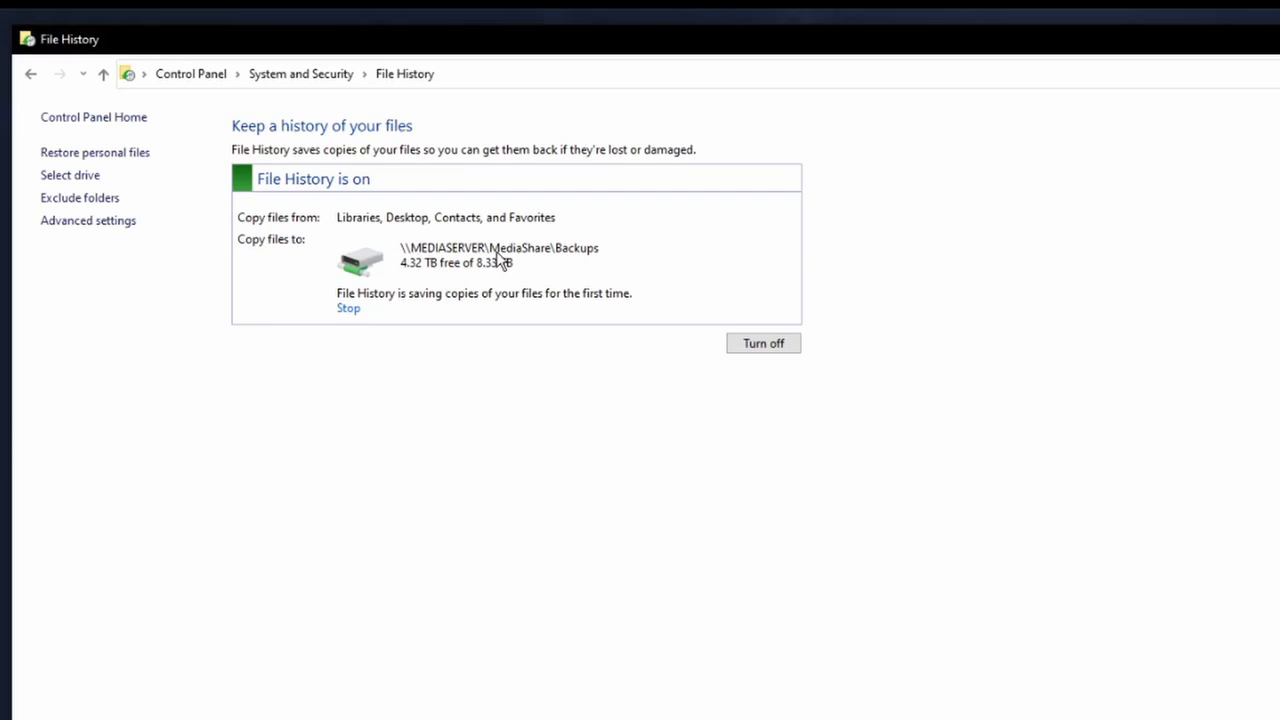
mouse_move(504, 272)
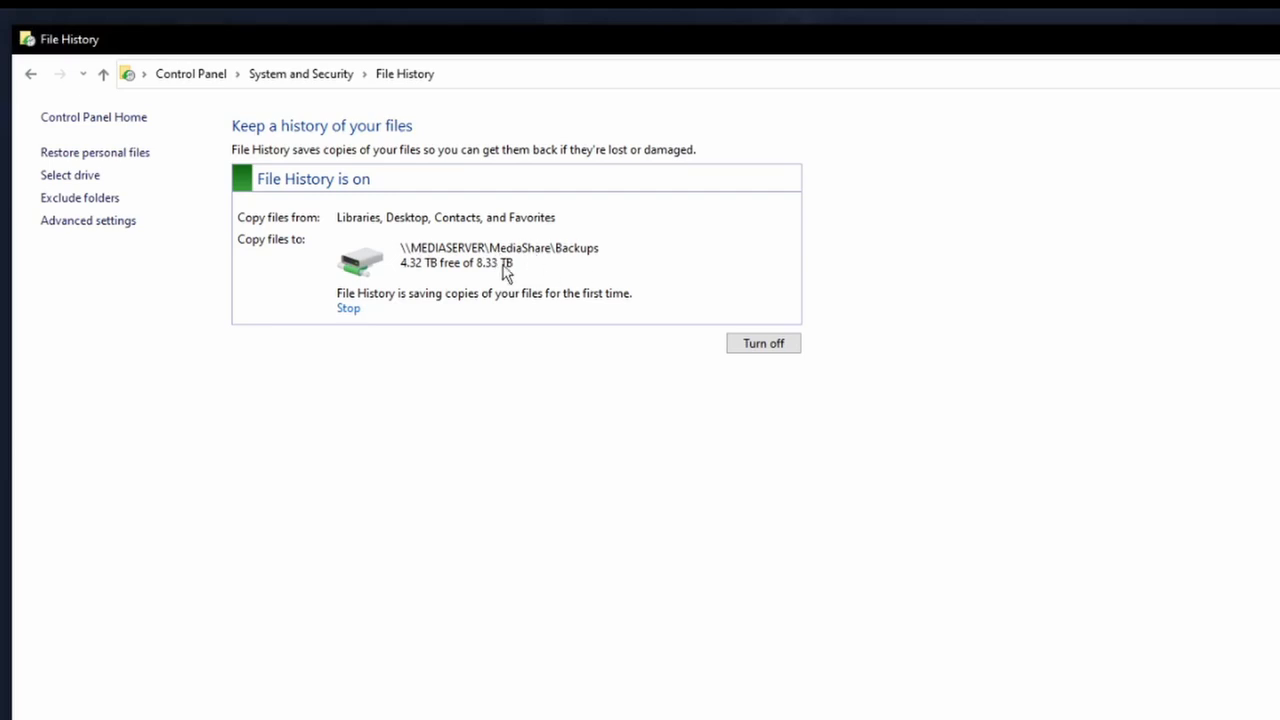
mouse_move(490, 278)
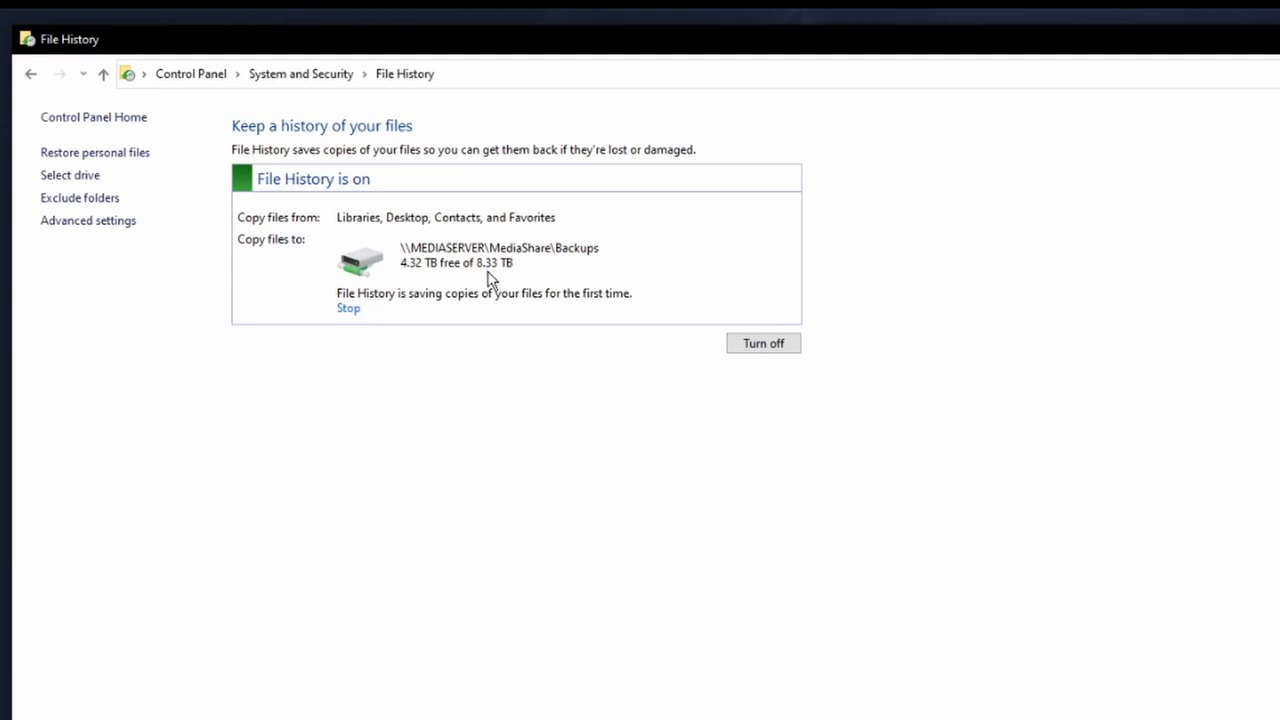
mouse_move(420, 280)
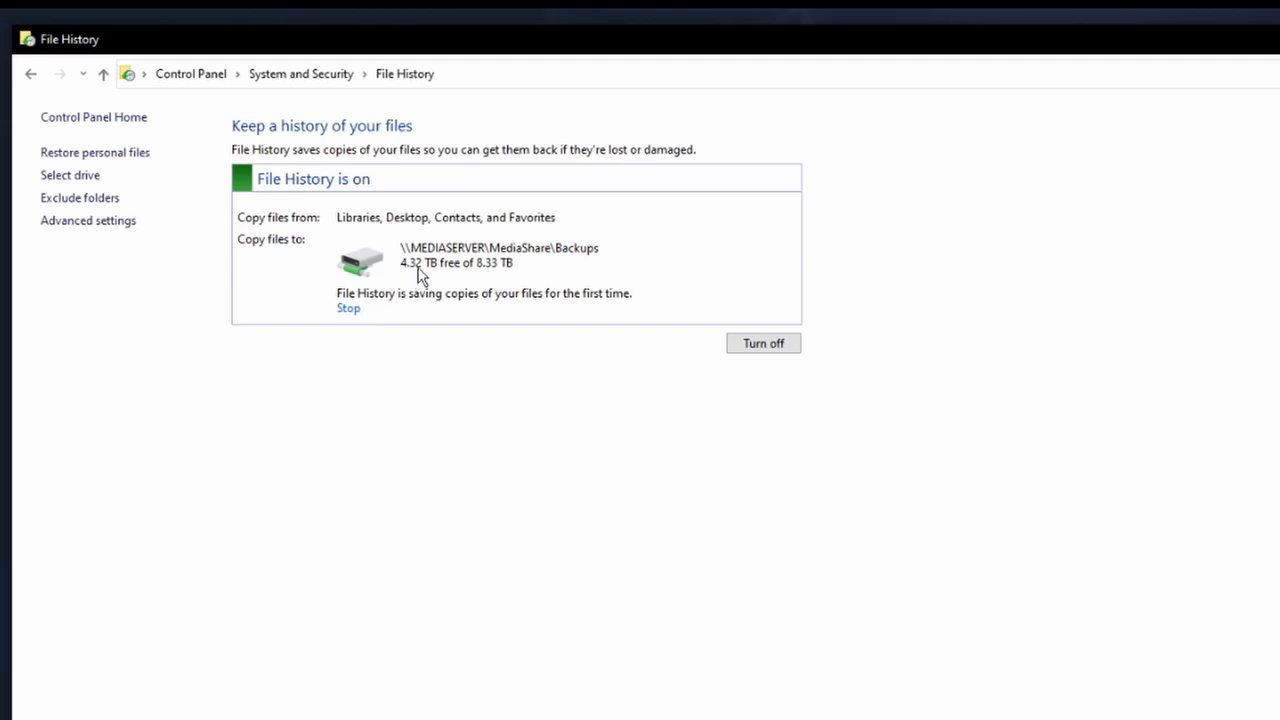
mouse_move(444, 280)
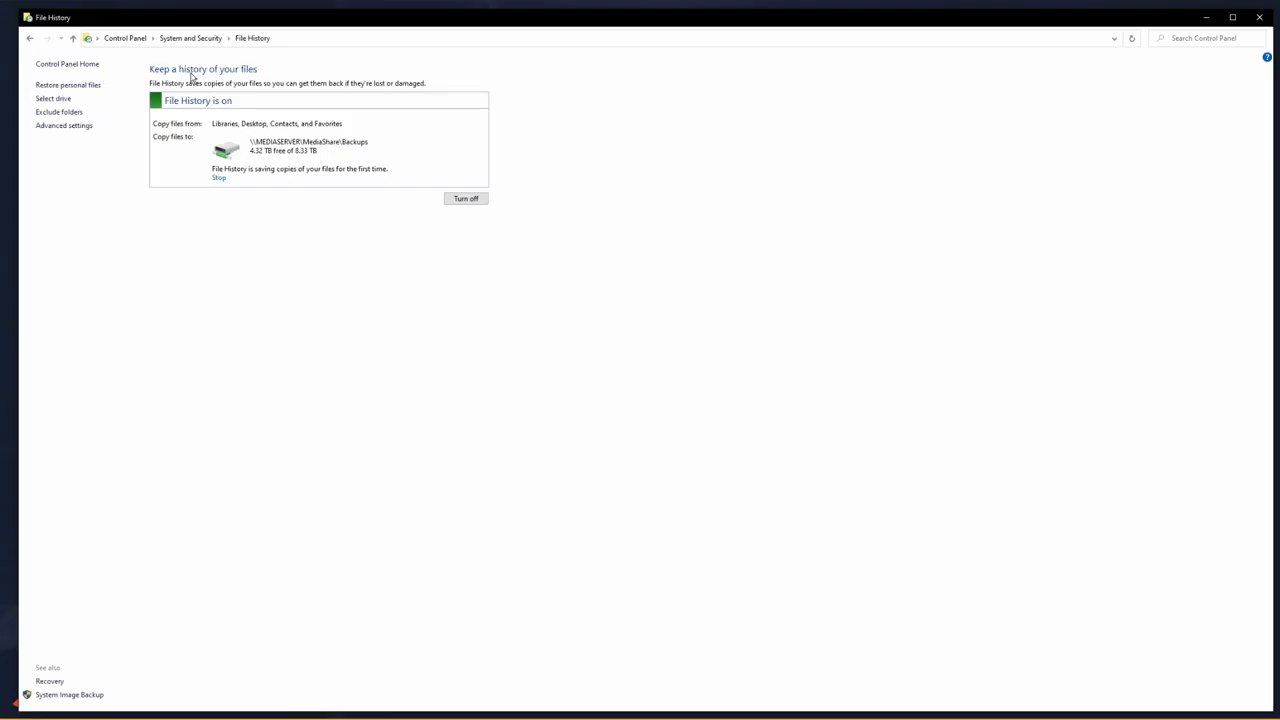
mouse_move(190, 38)
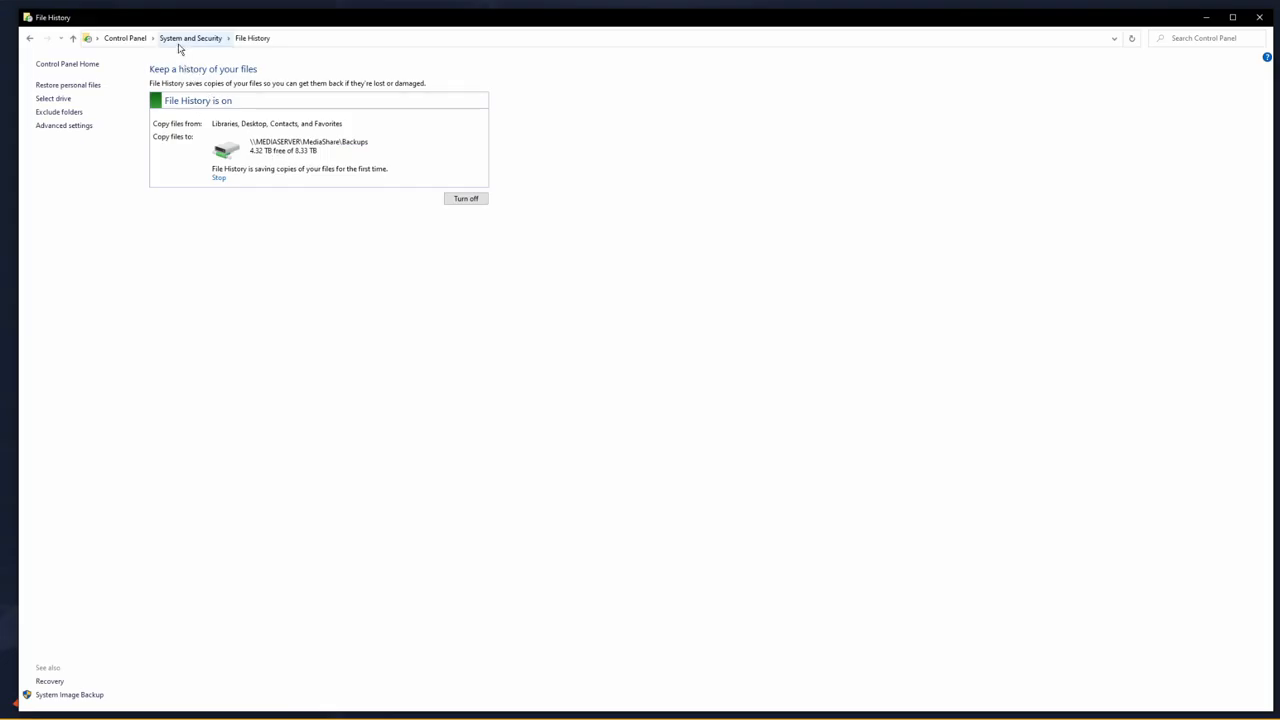
mouse_move(264, 44)
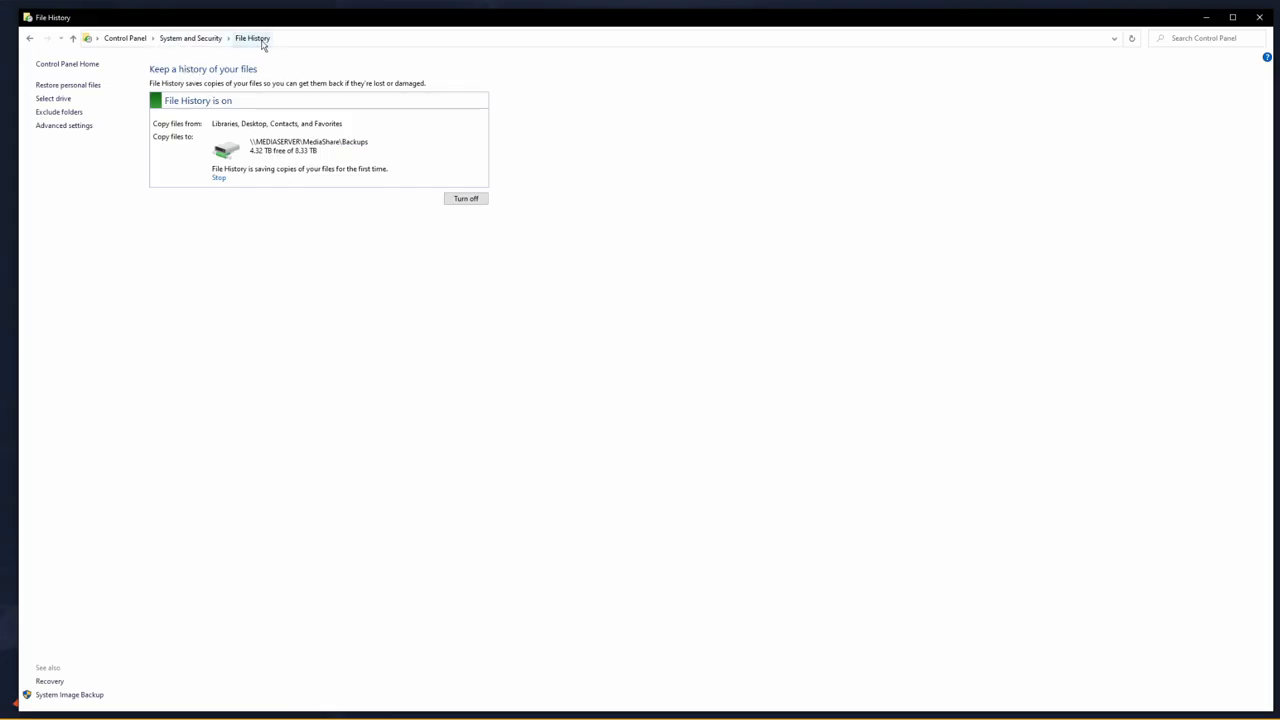
mouse_move(400, 206)
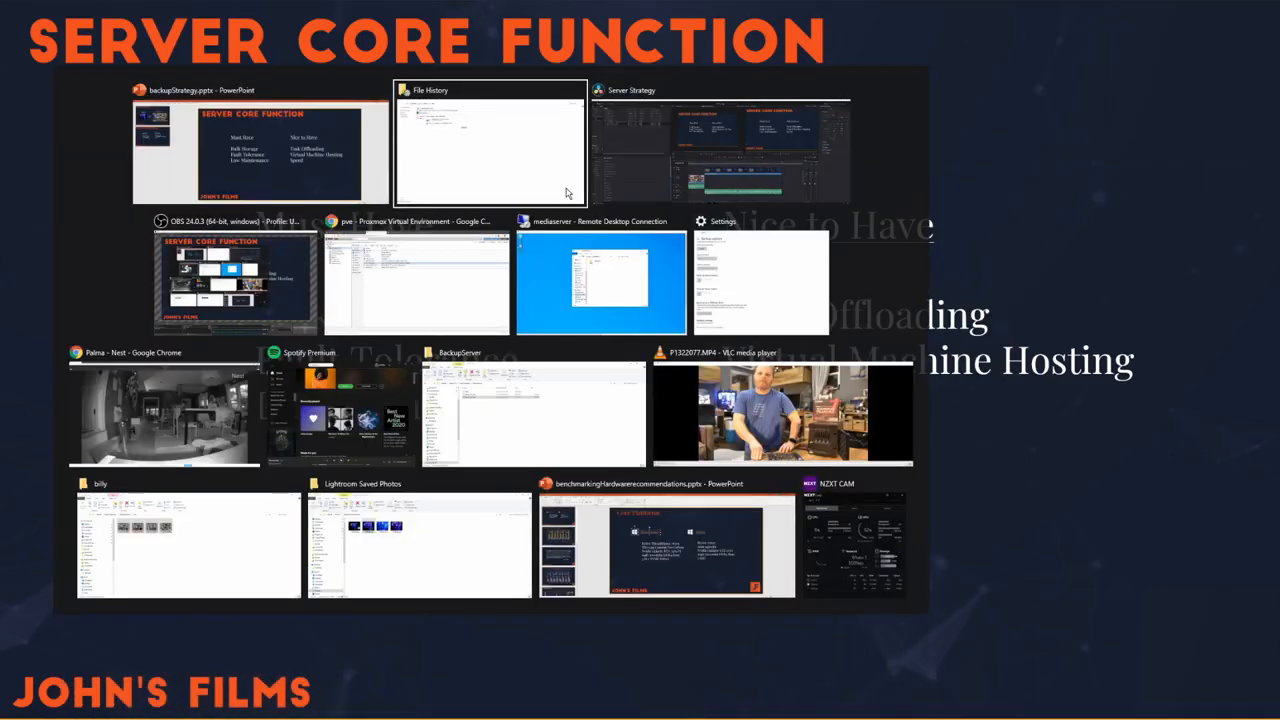
Show VM 100 (MediaServer) hardware: 12 GiB memory, six cores, 14.5 TB media disk
click(416, 284)
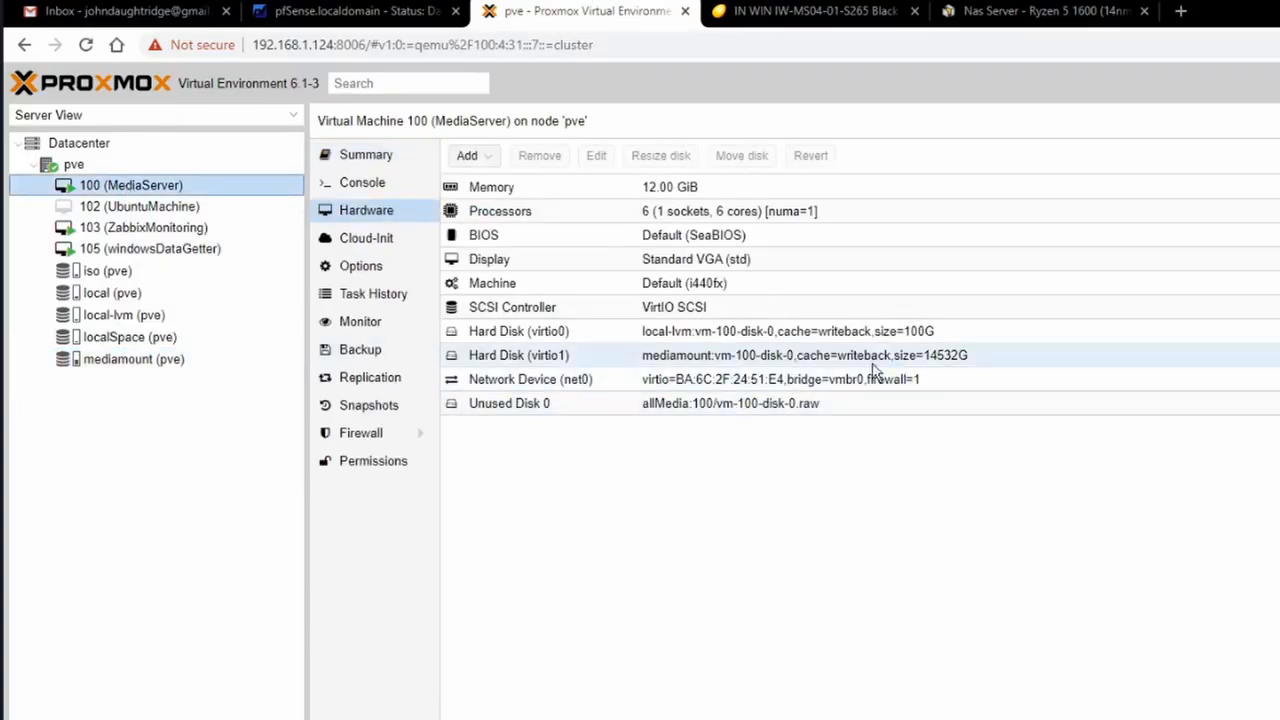
mouse_move(510, 288)
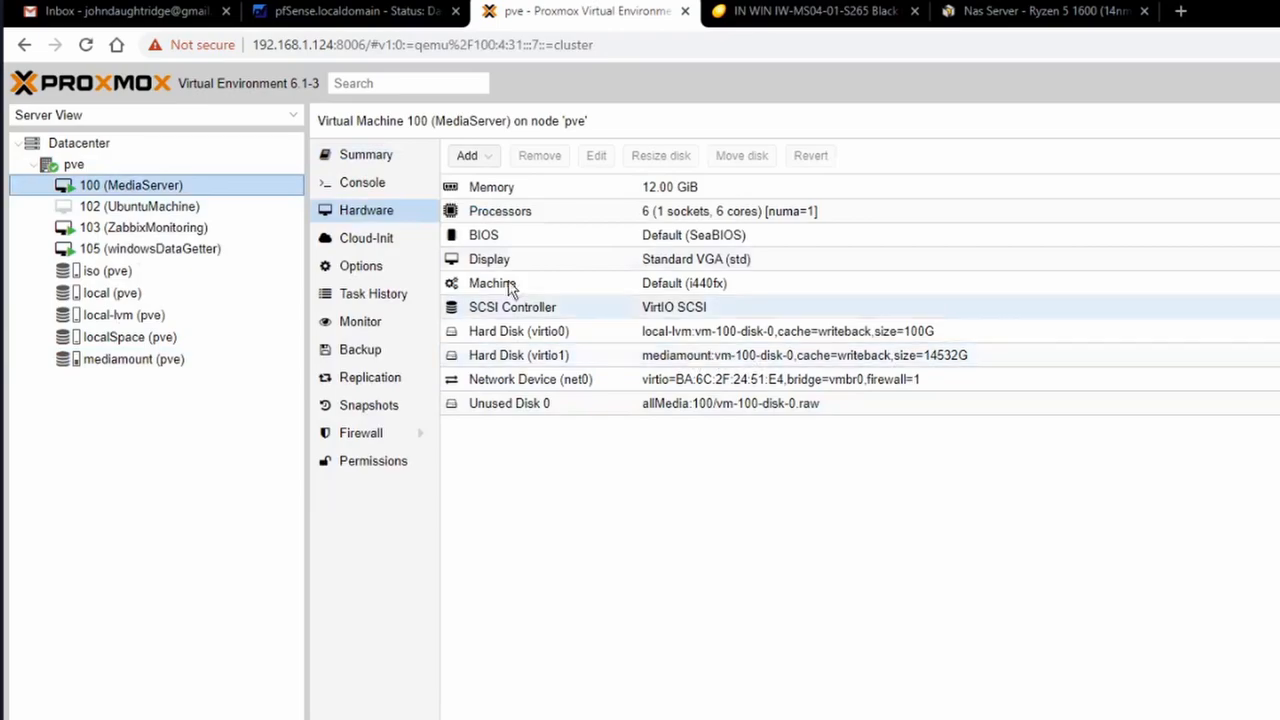
click(492, 188)
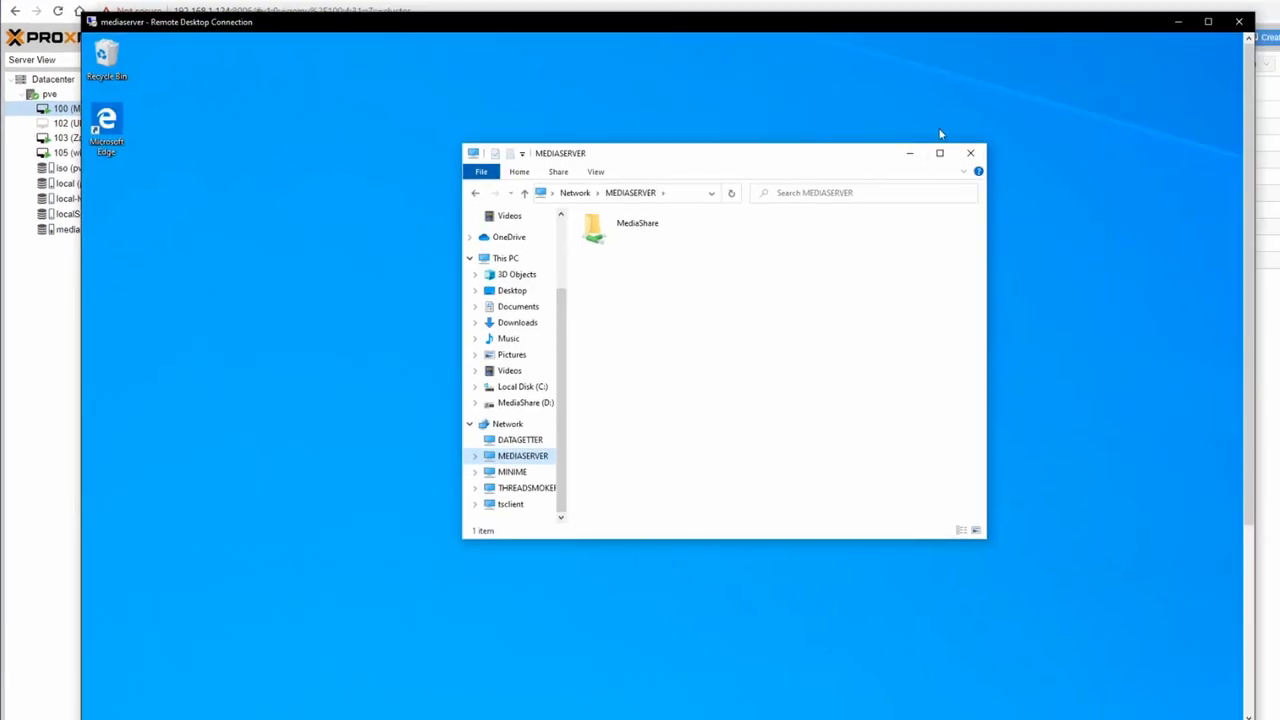
Close the MediaServer network folder window in the remote session
click(968, 152)
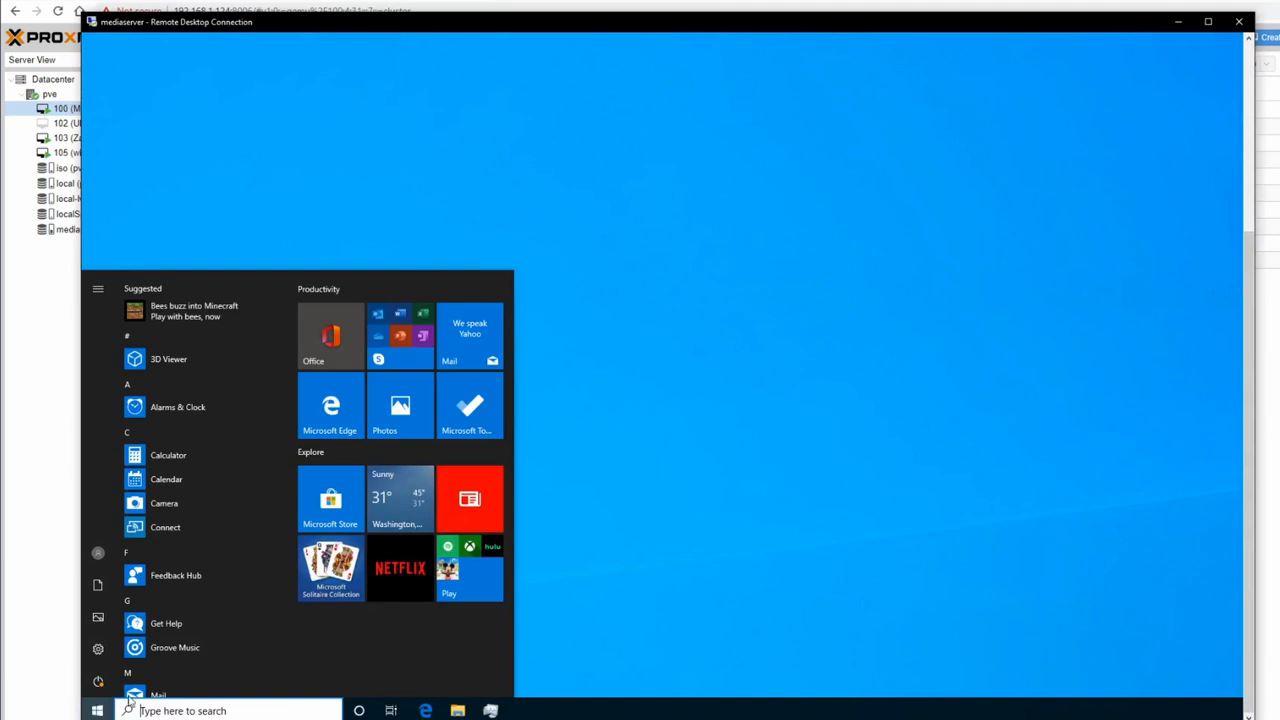
mouse_move(54, 308)
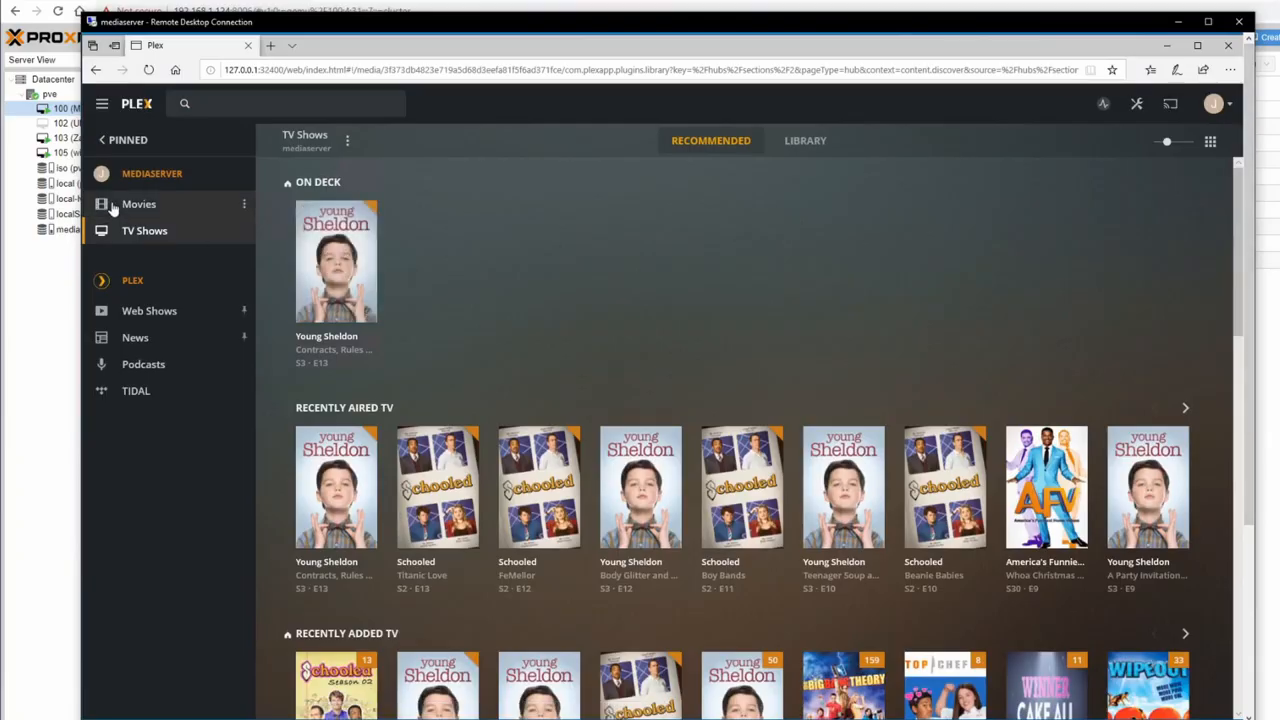
Browse the Movies library, return to TV Shows, then revisit Movies in the Plex sidebar
click(138, 204)
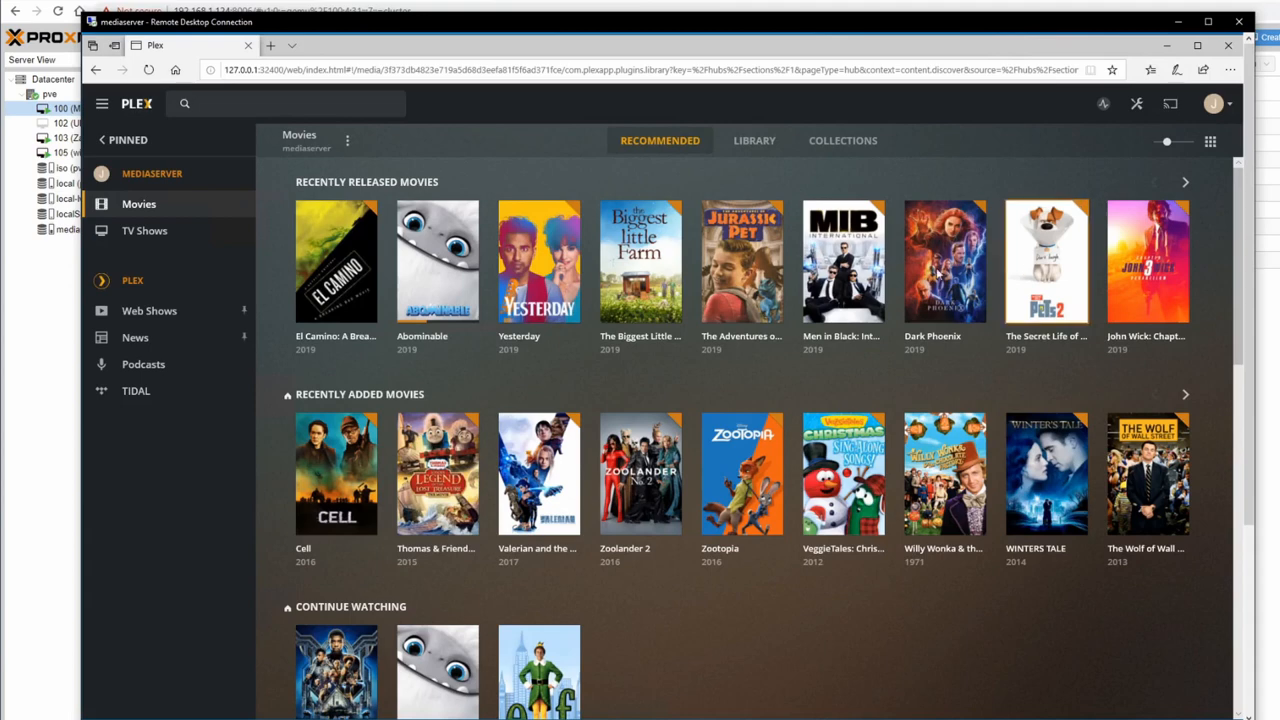
click(144, 230)
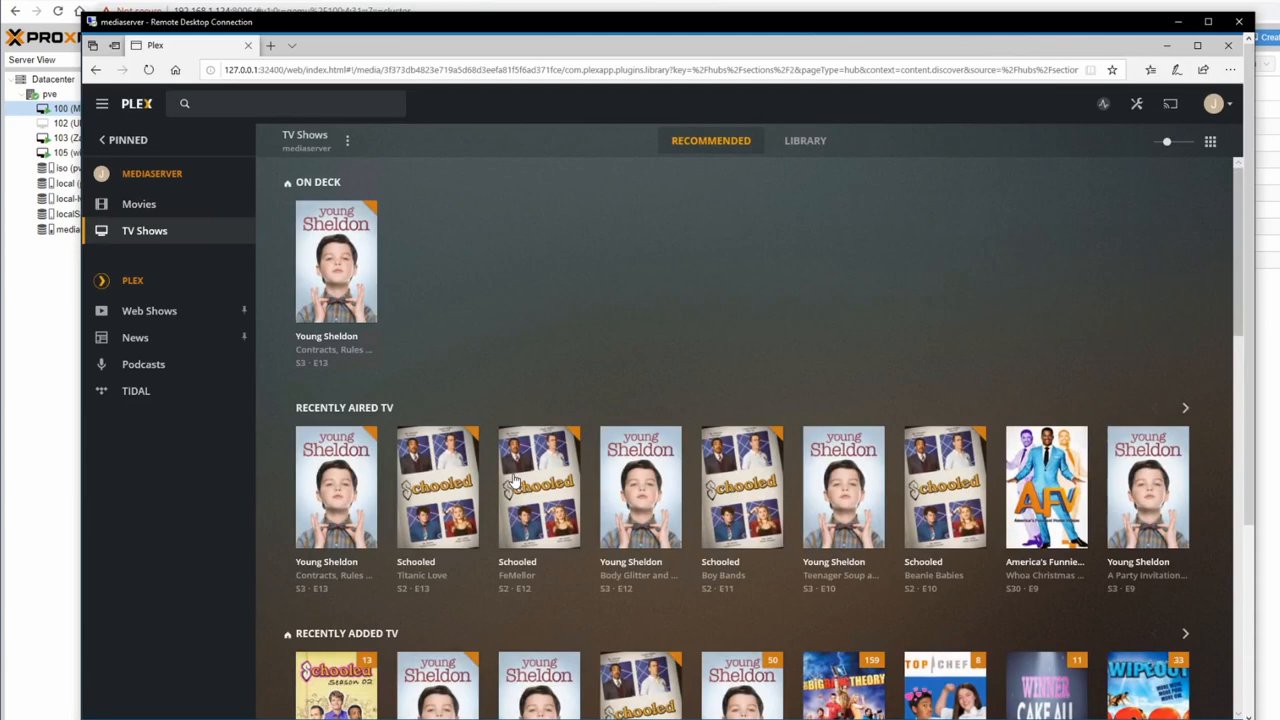
click(140, 204)
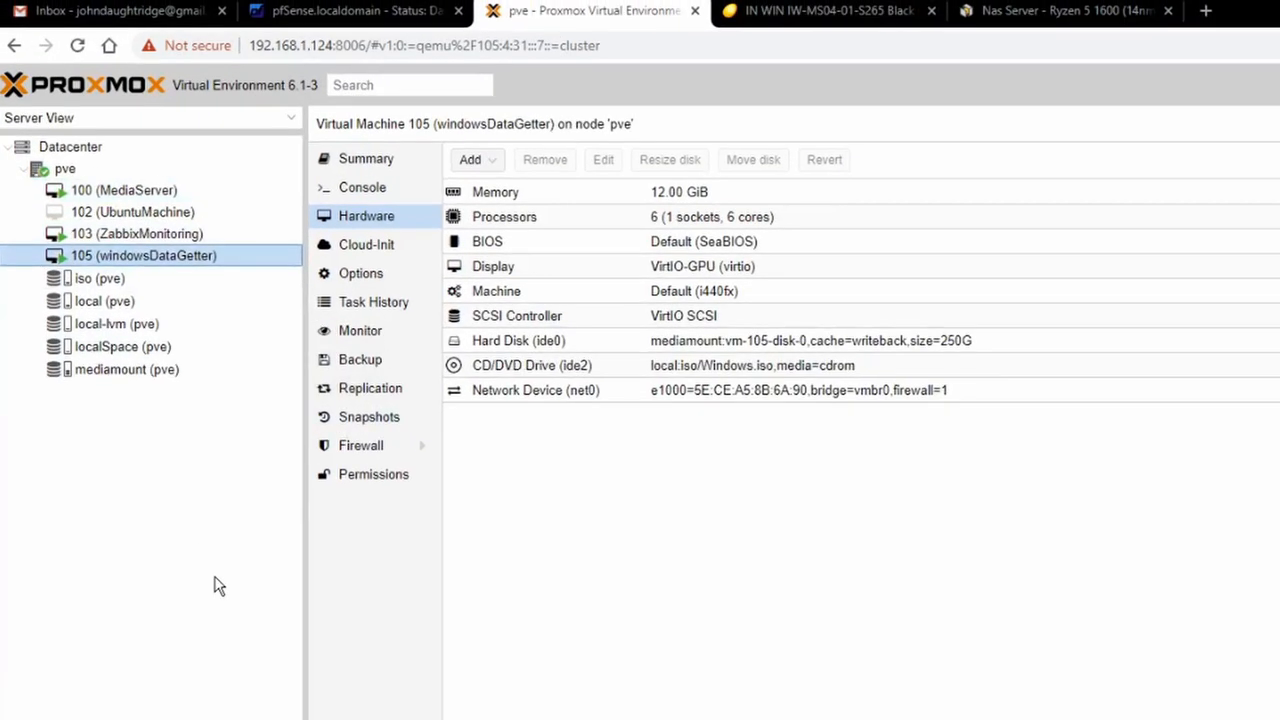
View MediaServer's hardware, then UbuntuMachine's: 4 GiB memory, two cores, 32 GB disk
click(124, 190)
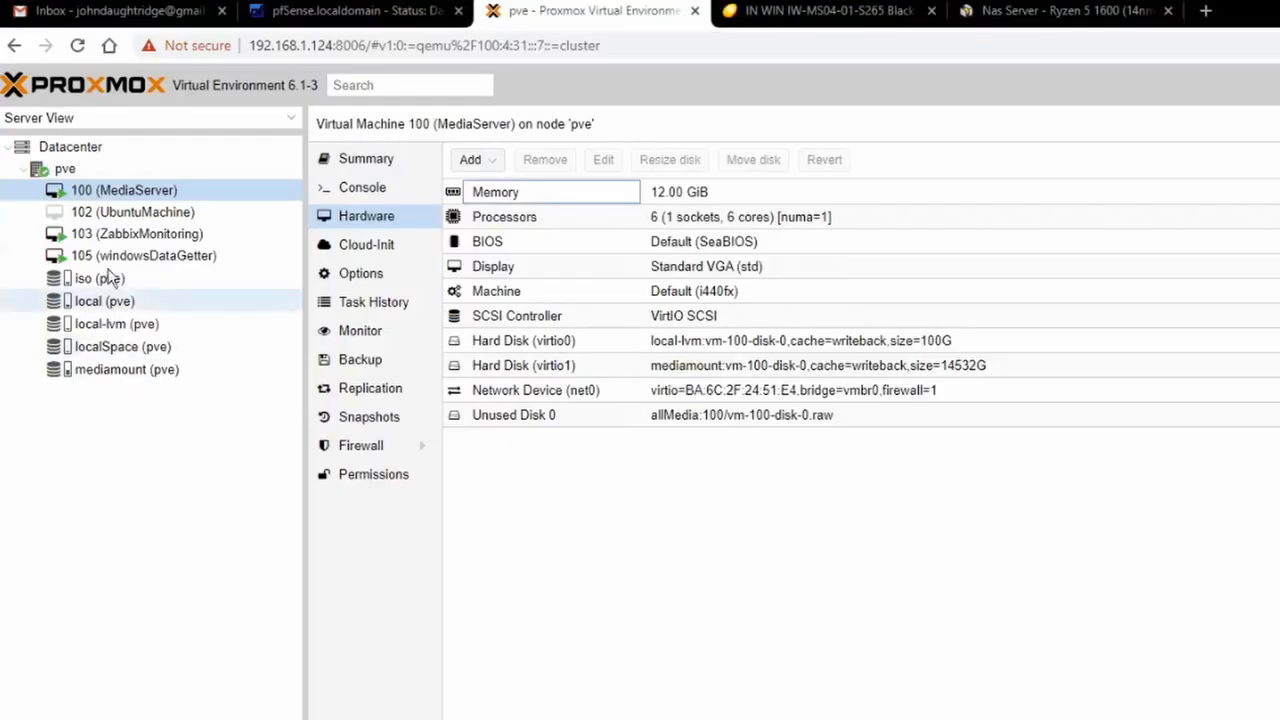
mouse_move(120, 256)
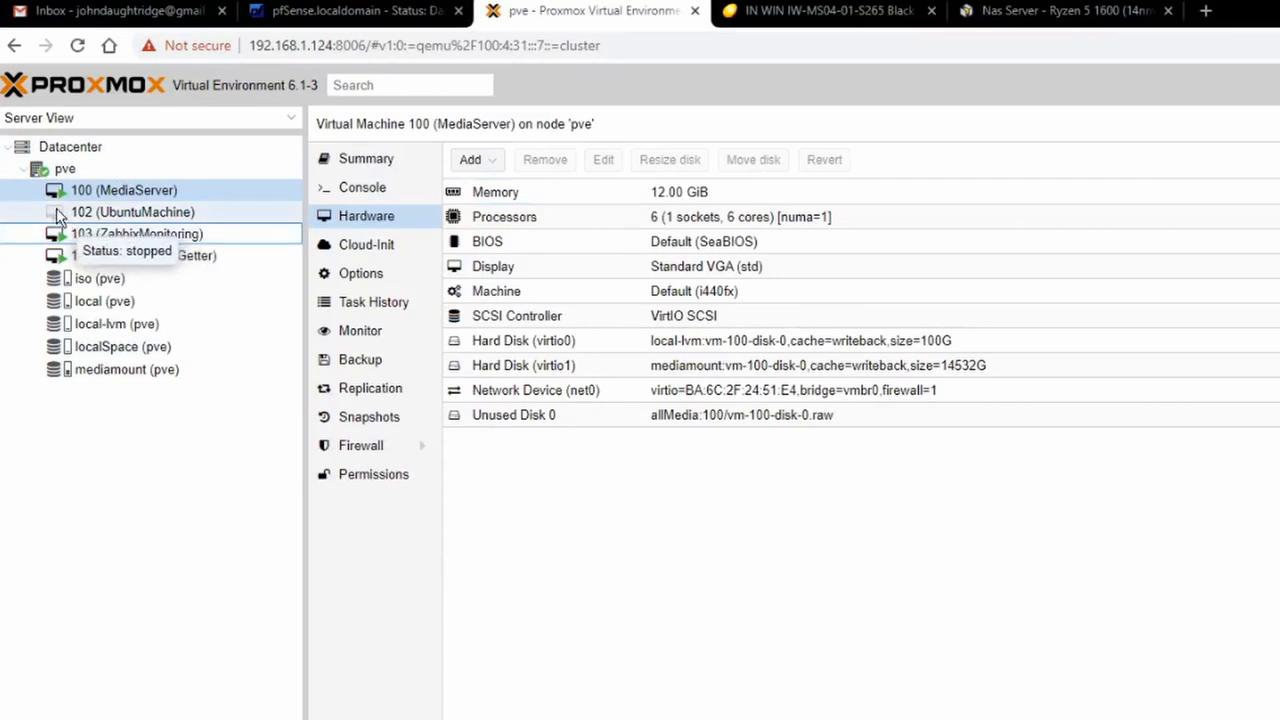
click(132, 212)
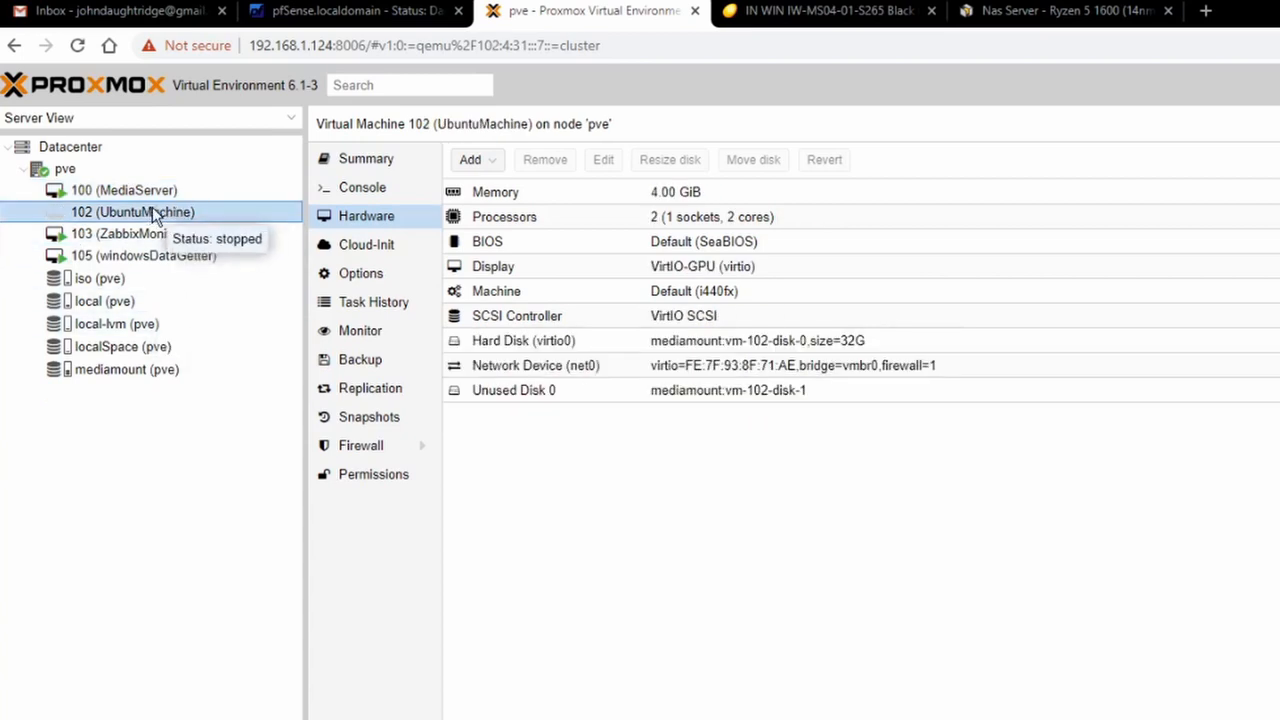
Show ZabbixMonitoring's summary: running 35 days, two CPUs, ~89% of 2 GiB memory used
click(130, 232)
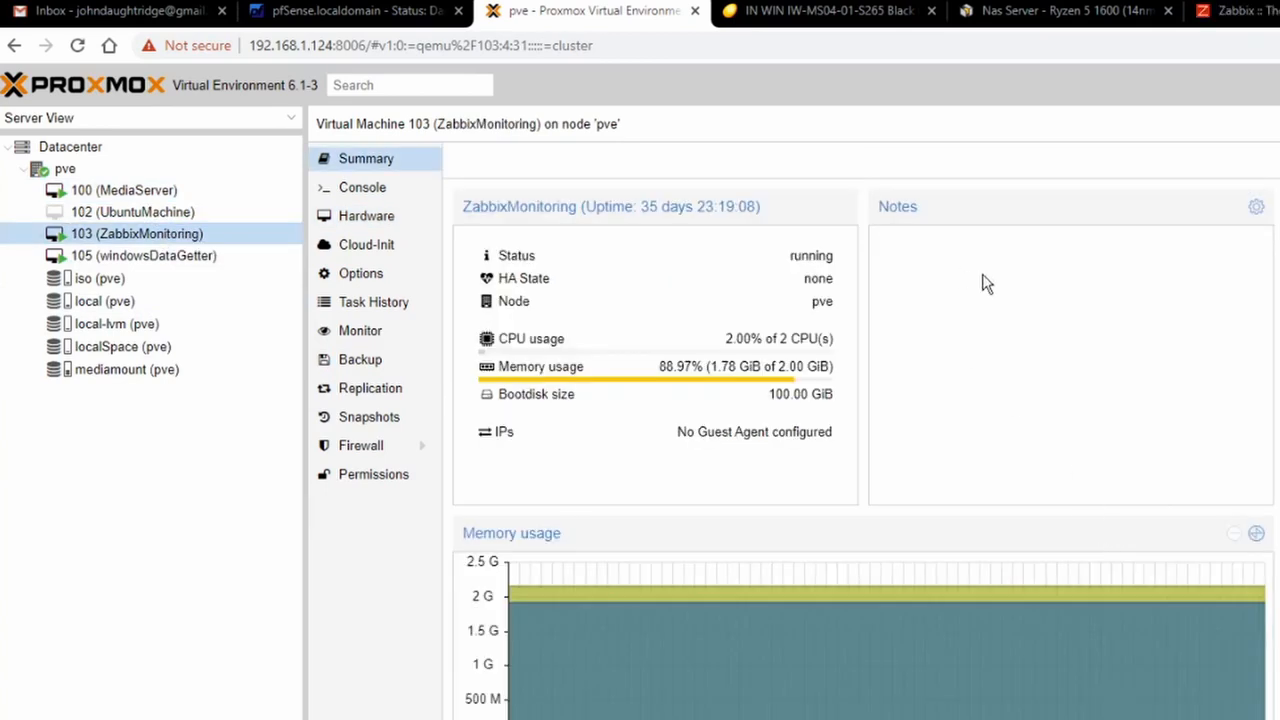
mouse_move(150, 240)
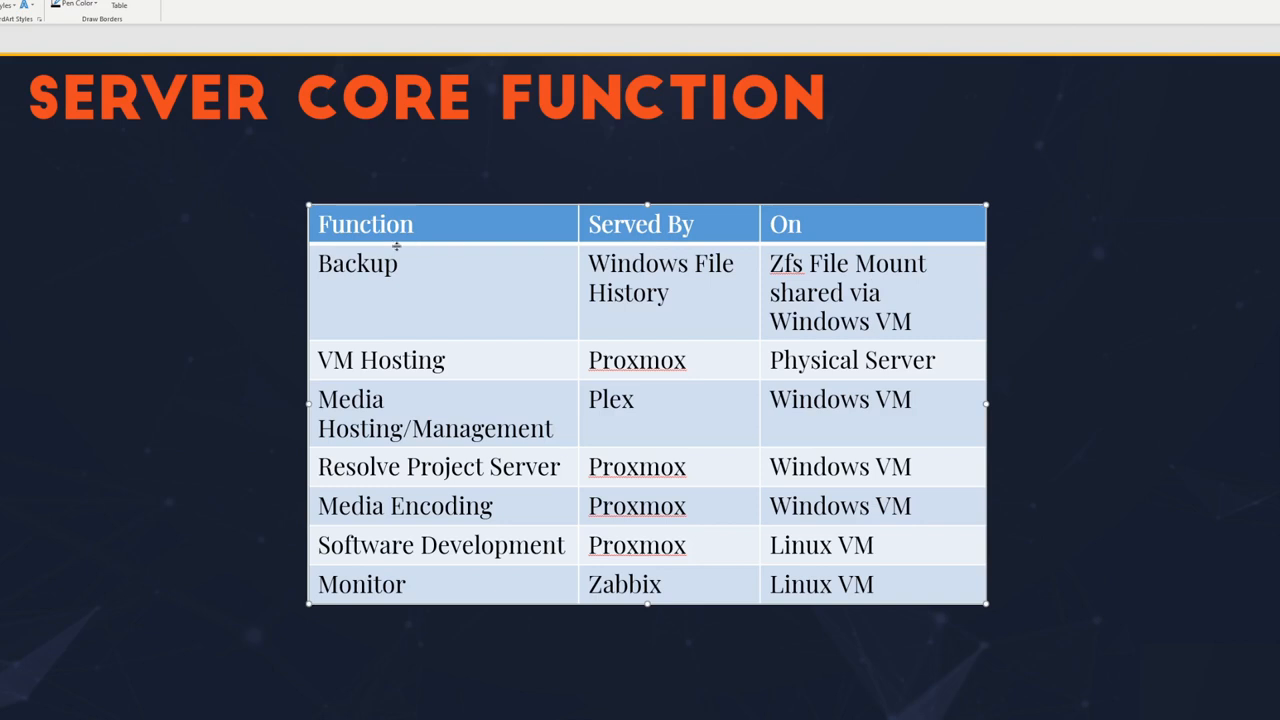
mouse_move(666, 290)
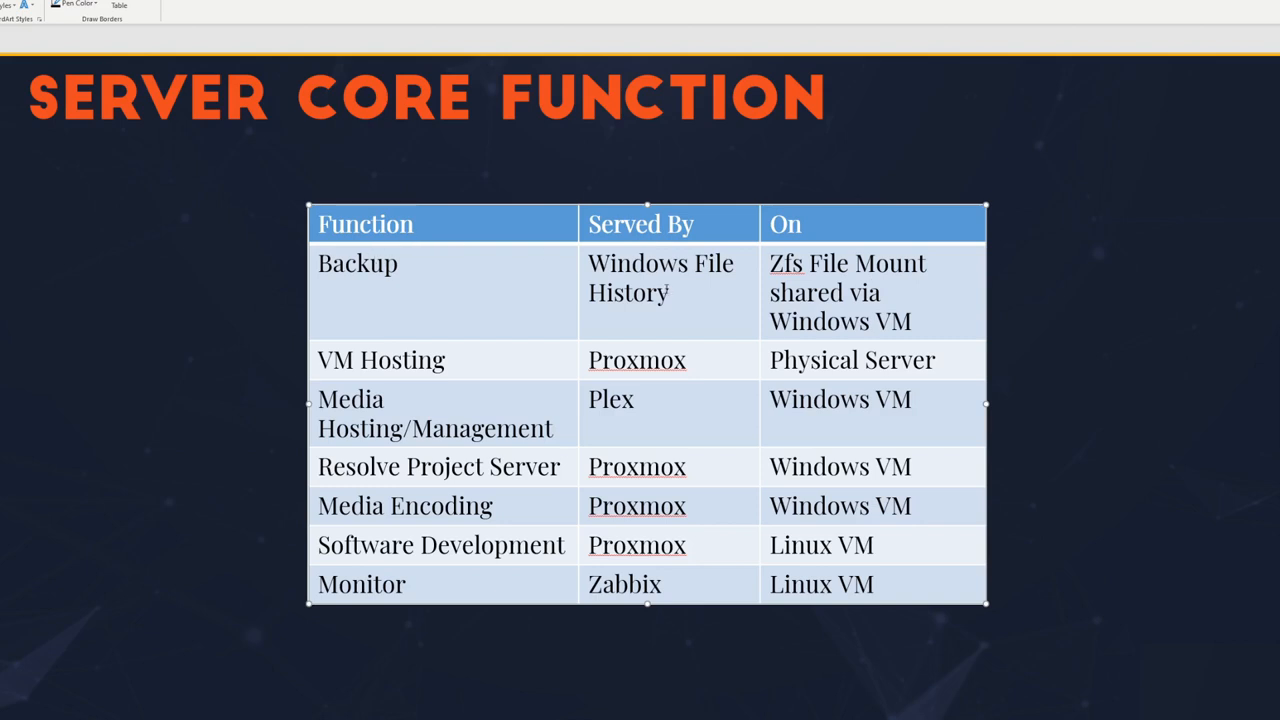
double_click(380, 360)
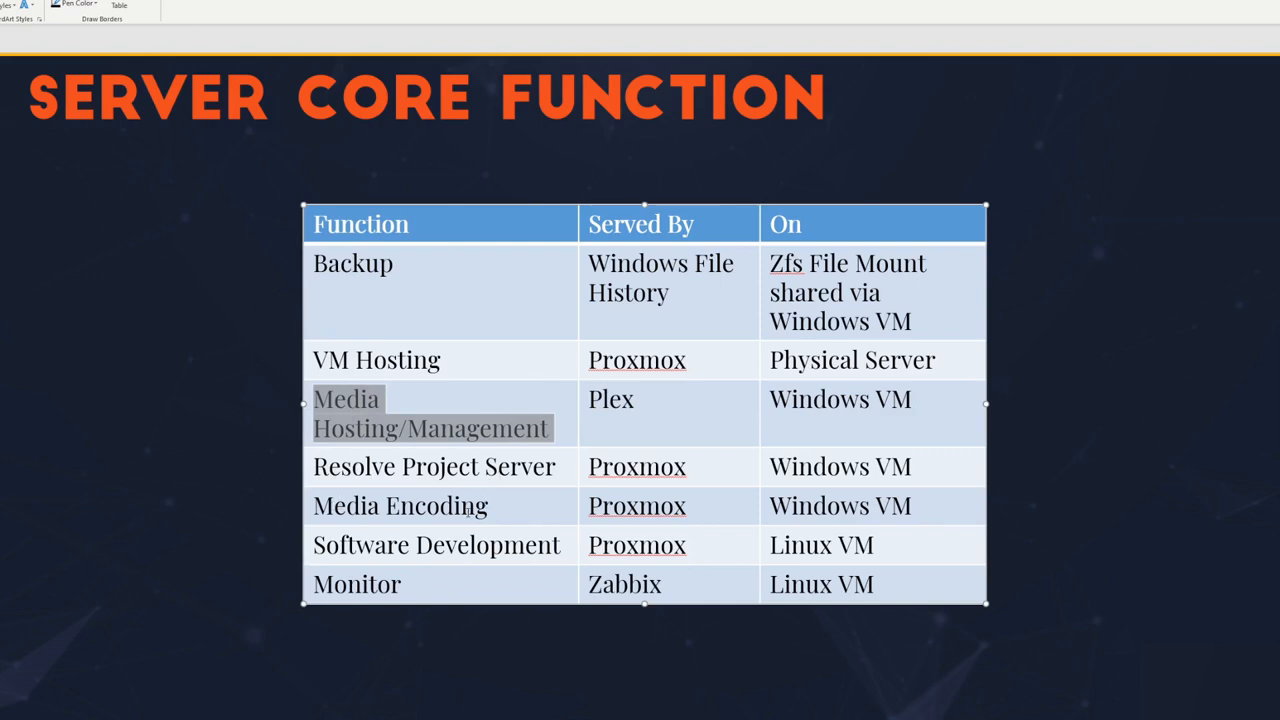
mouse_move(1064, 456)
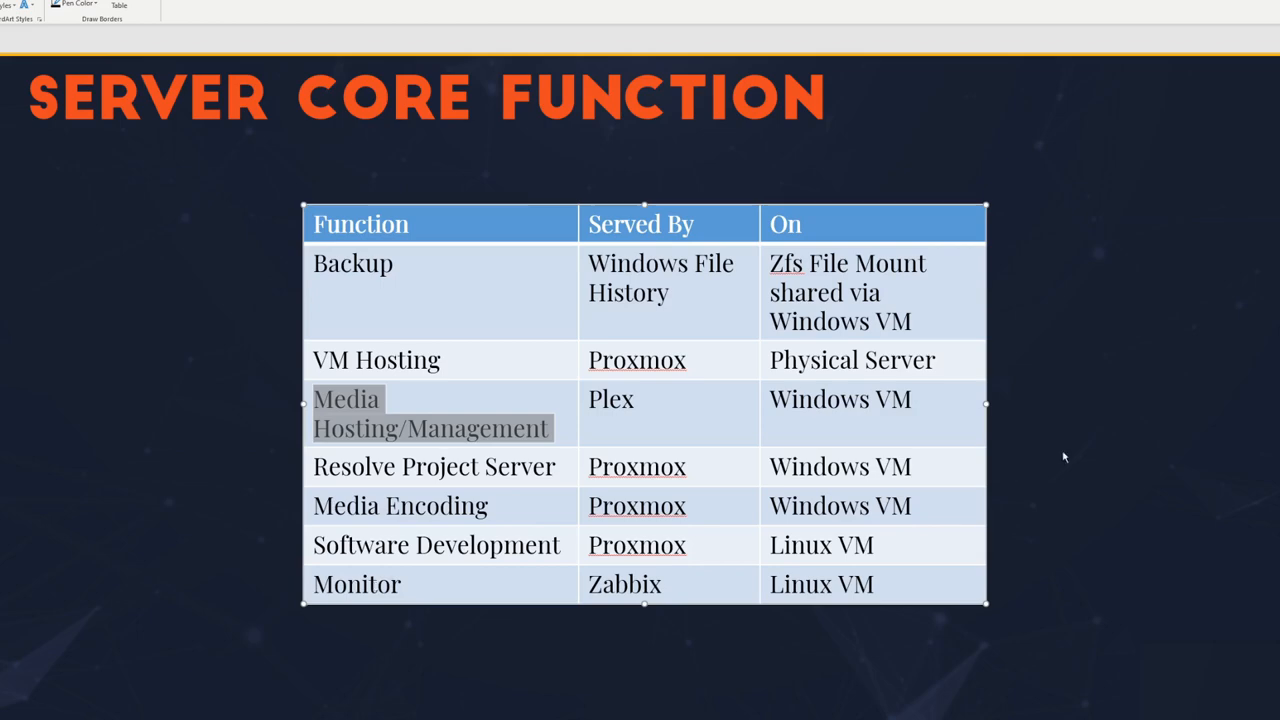
mouse_move(1088, 436)
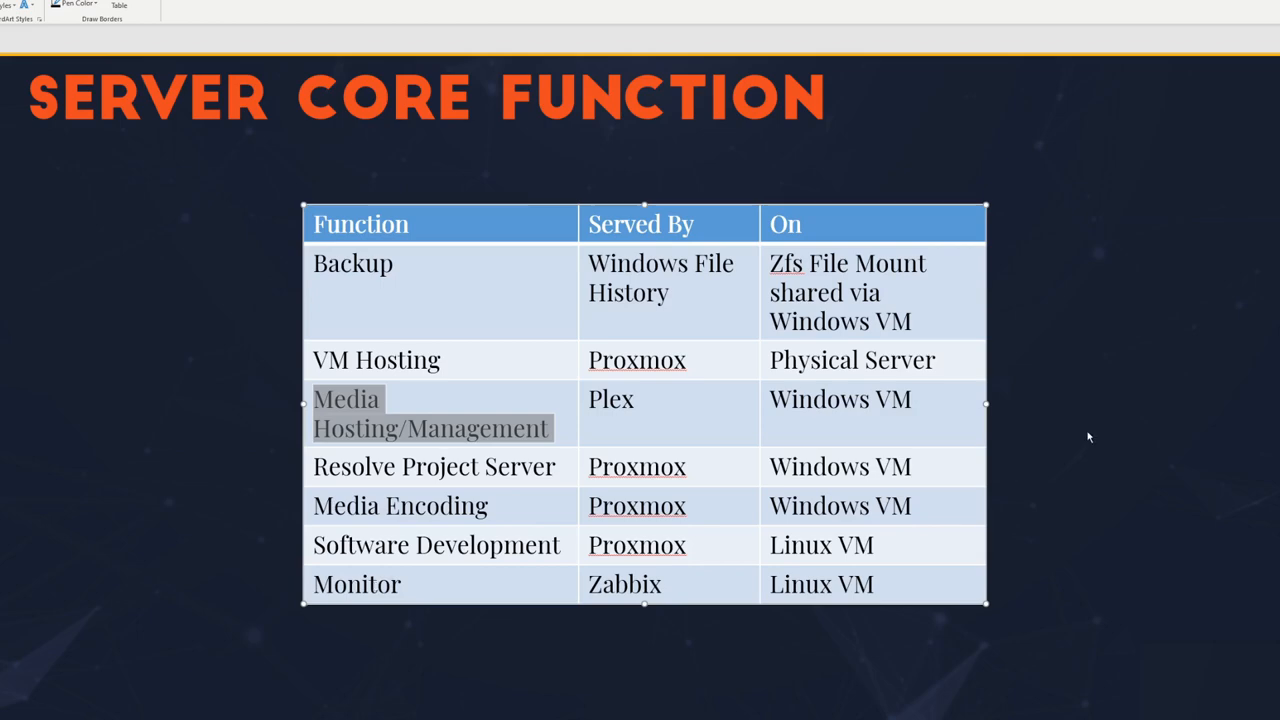